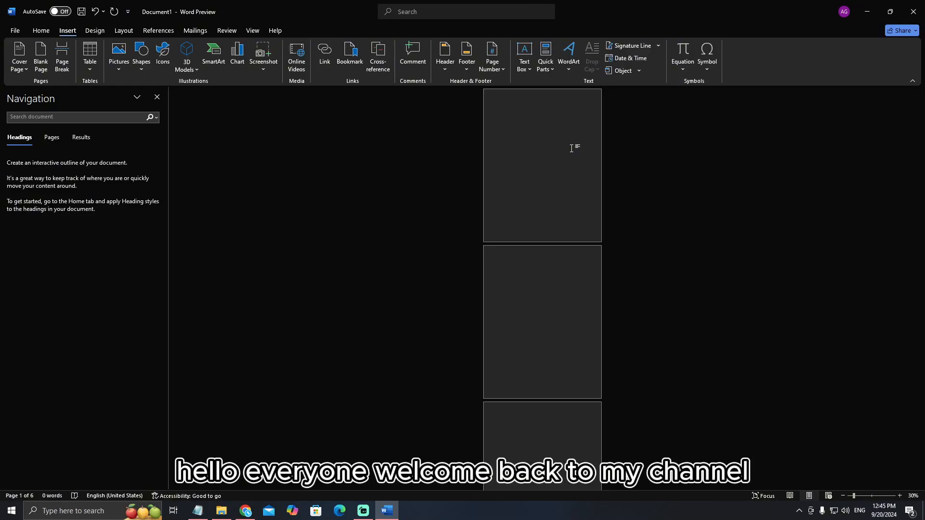
Add a Plain Number 3 page number at the top of every page and check it counts from 1.
scroll("down", 3)
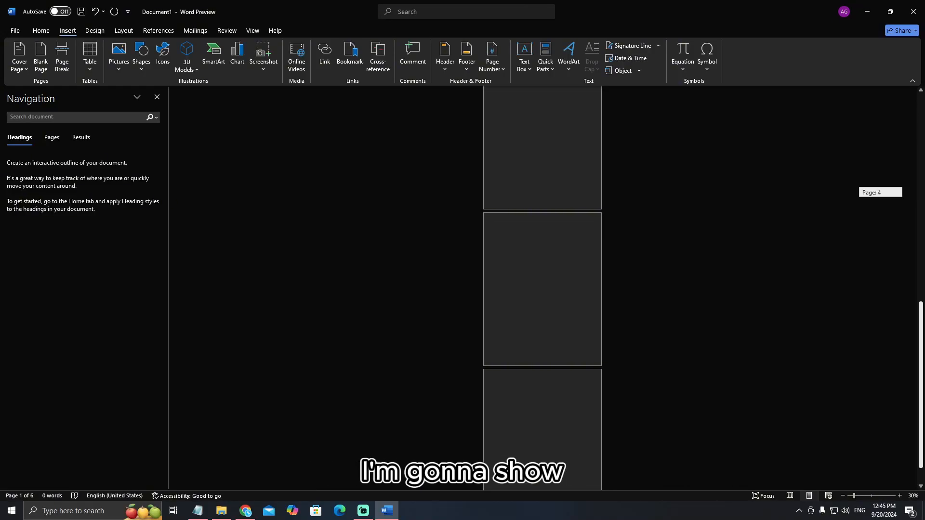
scroll("down", 3)
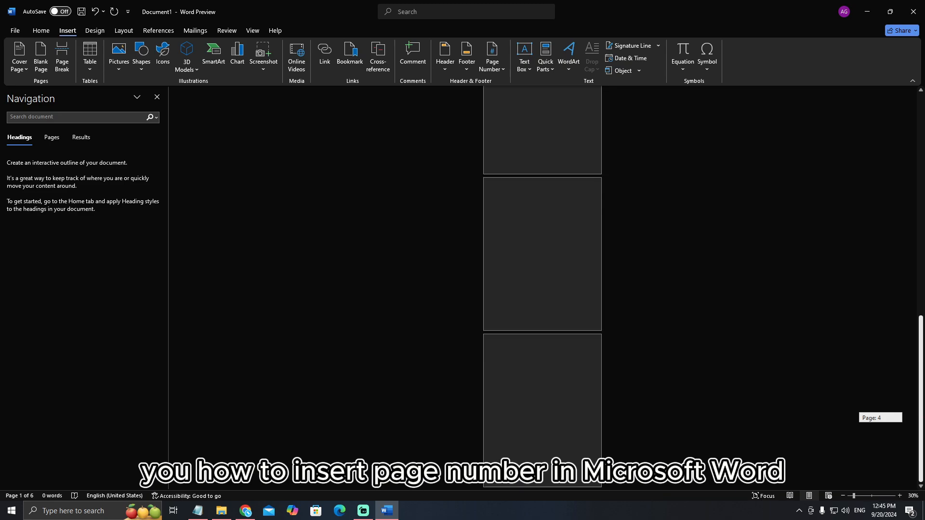
scroll("up", 3)
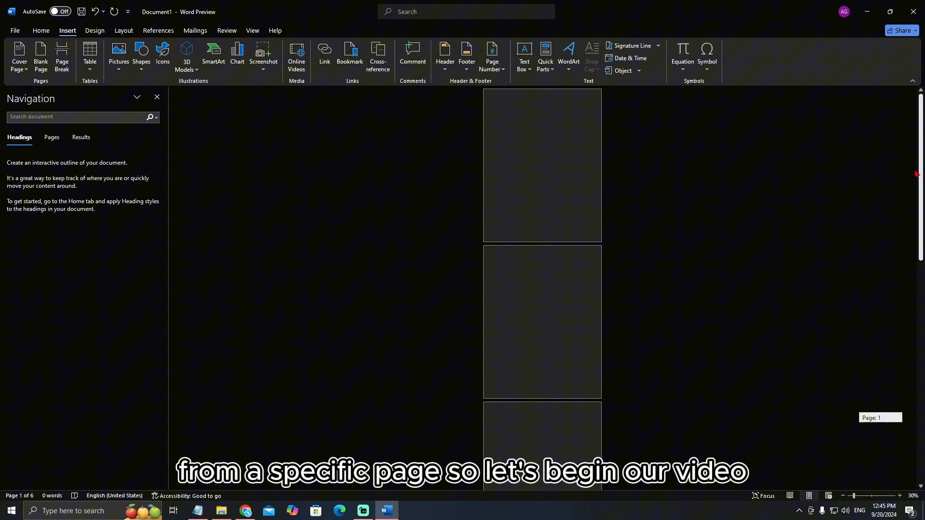
scroll("down", 3)
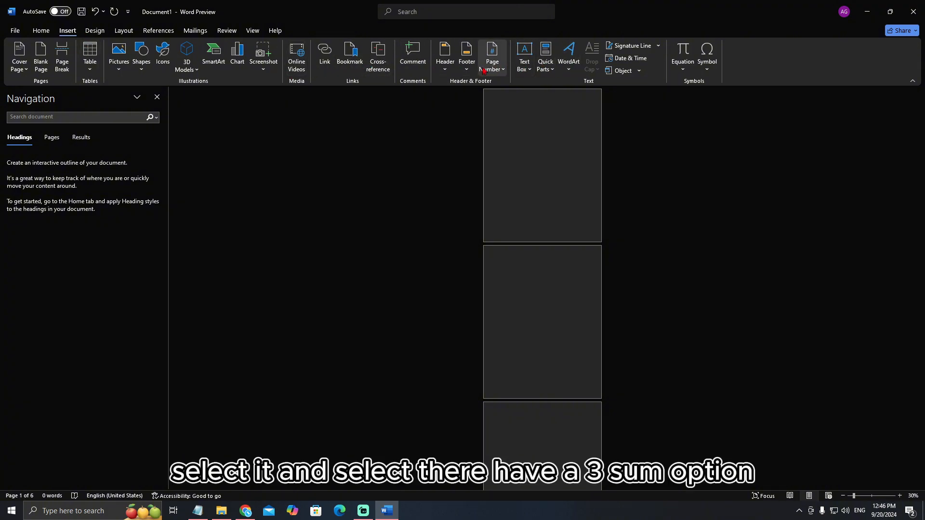
left_click(493, 56)
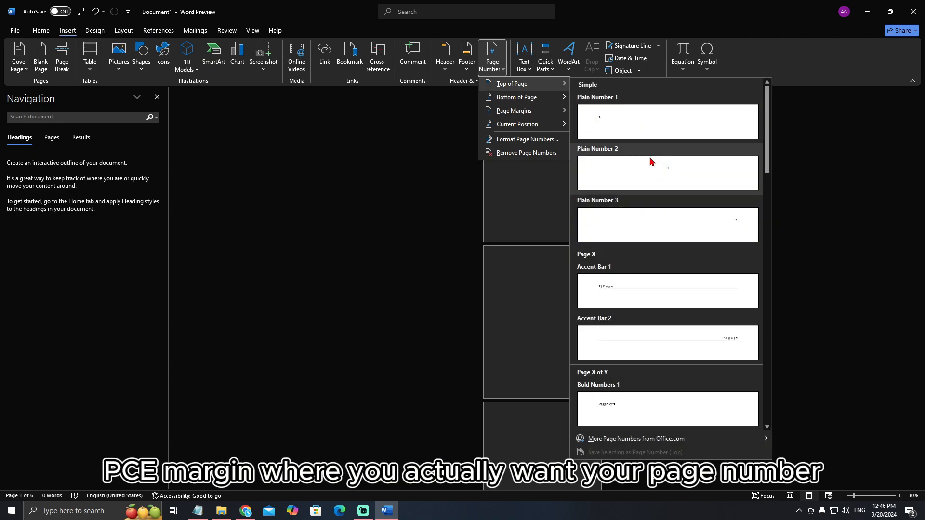
mouse_move(653, 232)
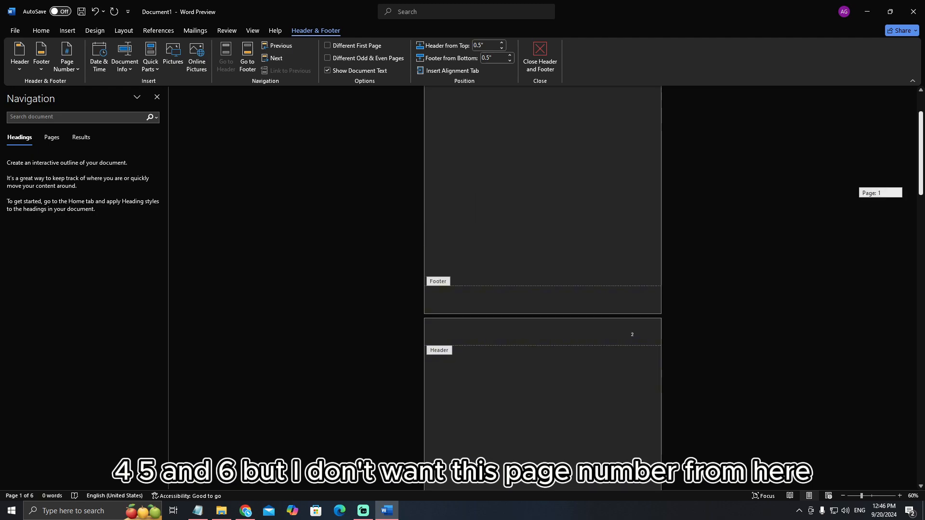
scroll("down", 3)
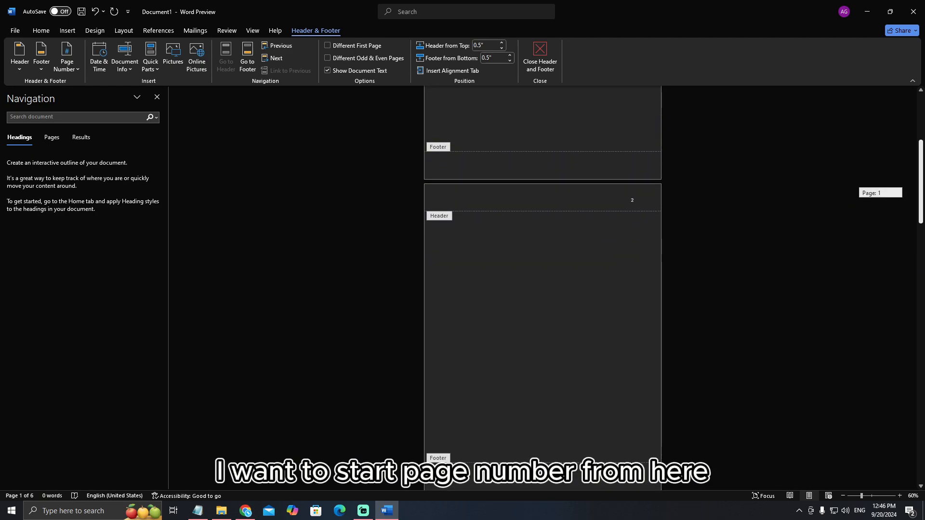
scroll("down", 3)
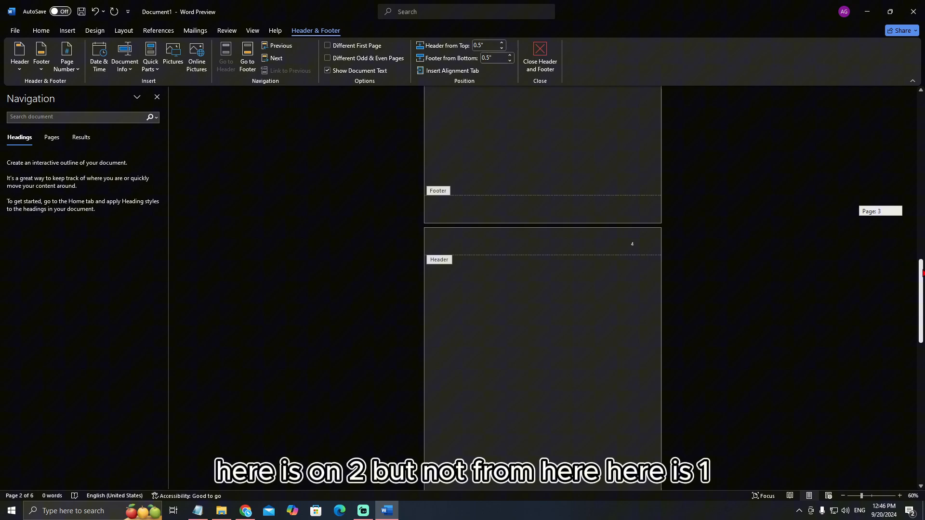
scroll("down", 3)
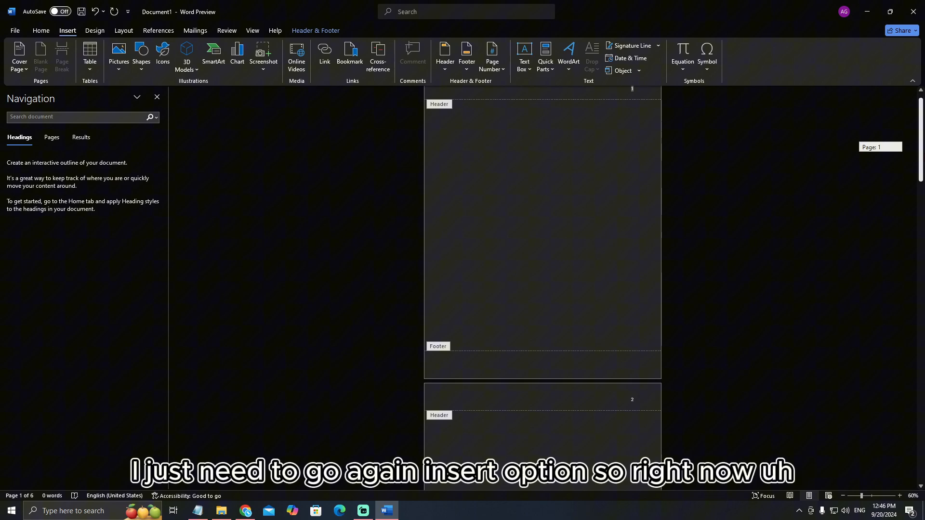
Format the page numbers to start at 0, lowering every page's number by one.
left_click(491, 56)
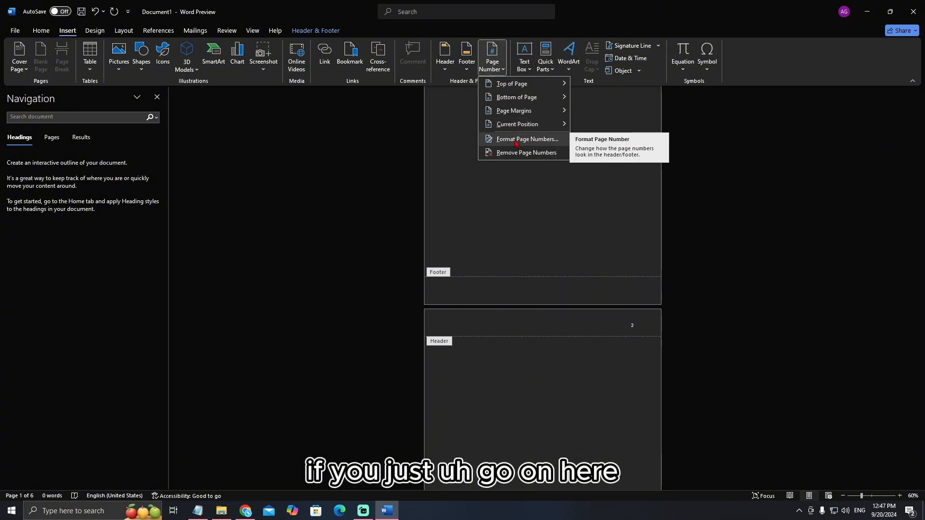
left_click(527, 138)
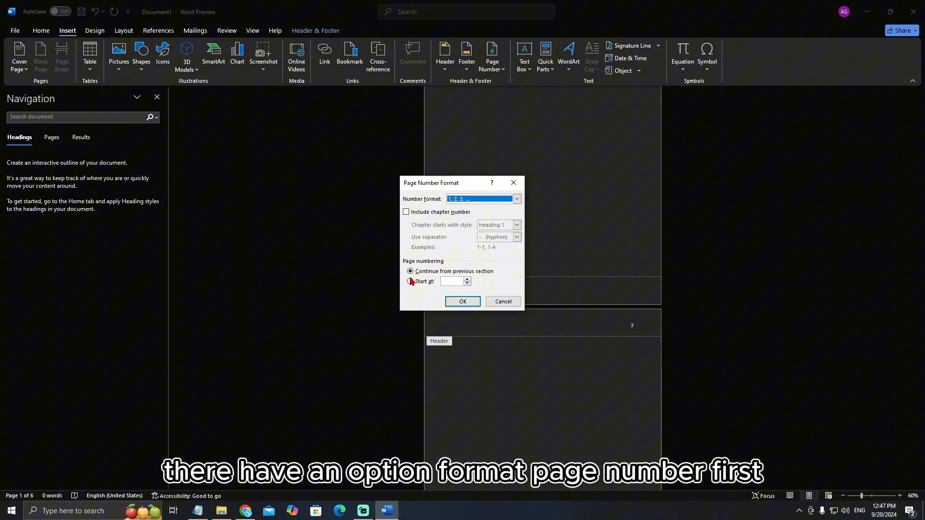
left_click(409, 281)
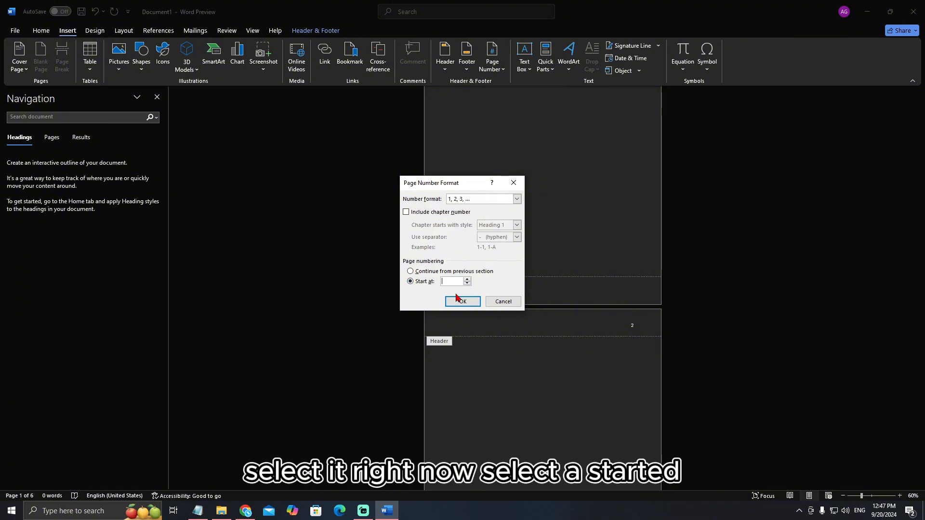
type("0")
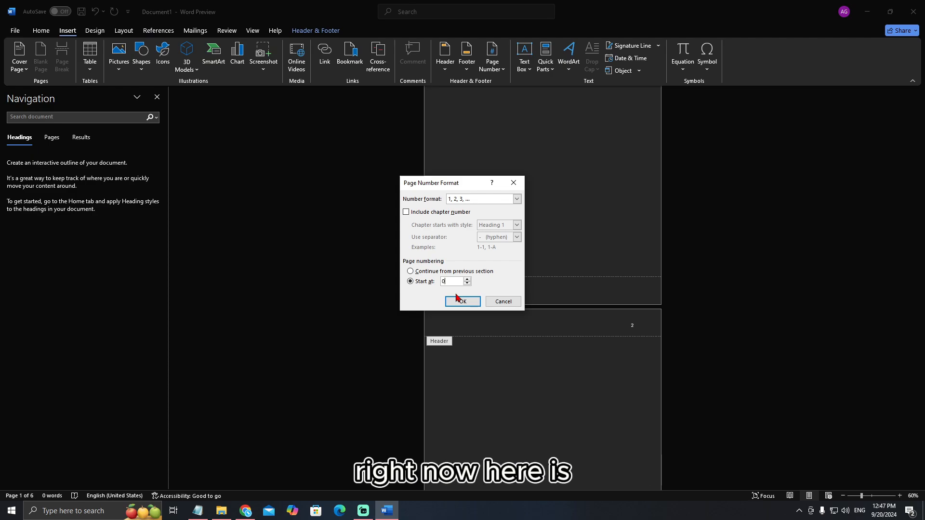
left_click(462, 302)
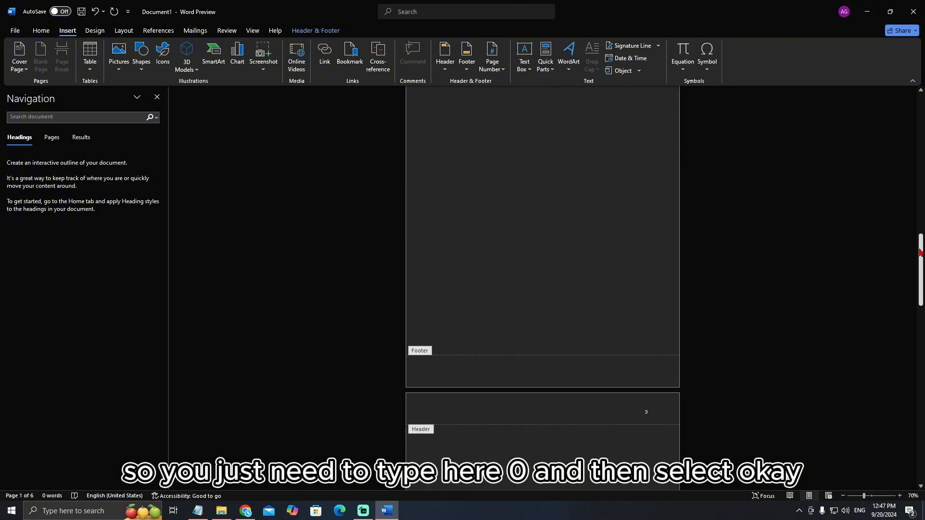
scroll("up", 3)
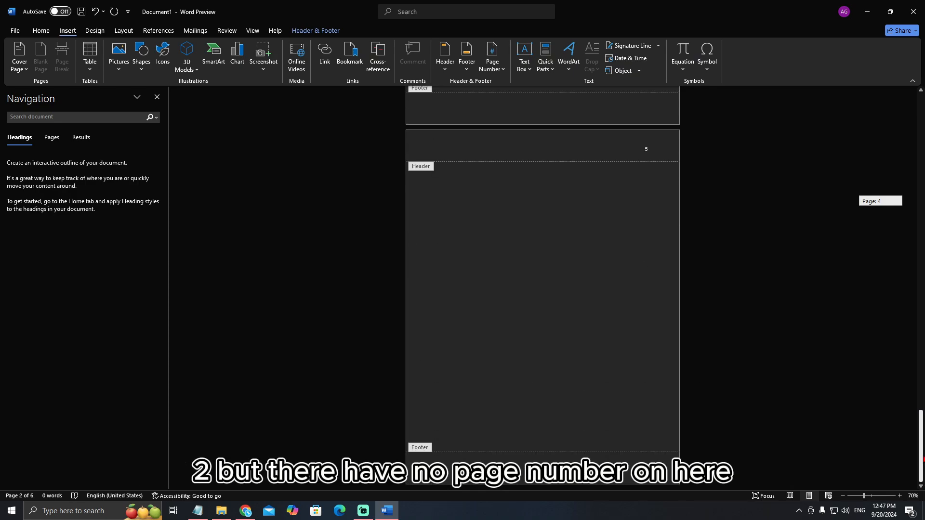
scroll("down", 3)
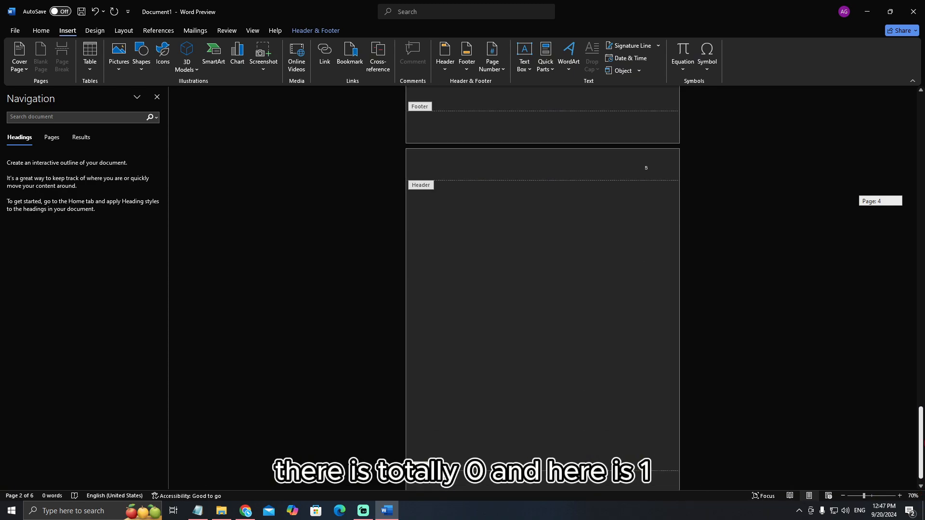
scroll("up", 3)
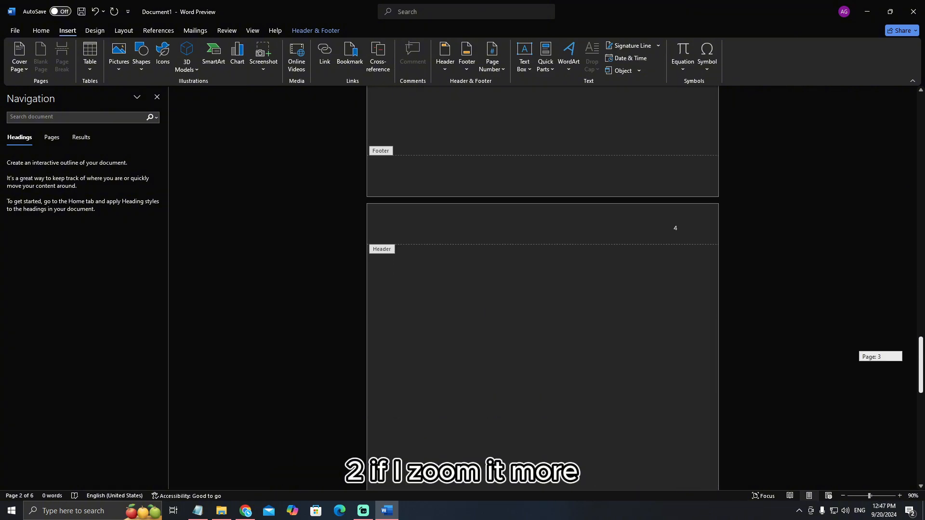
scroll("down", 3)
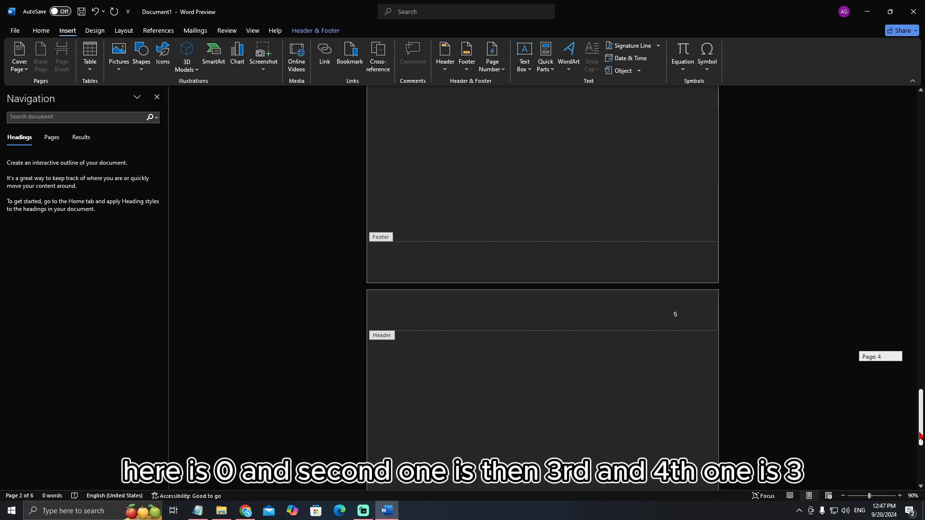
scroll("up", 3)
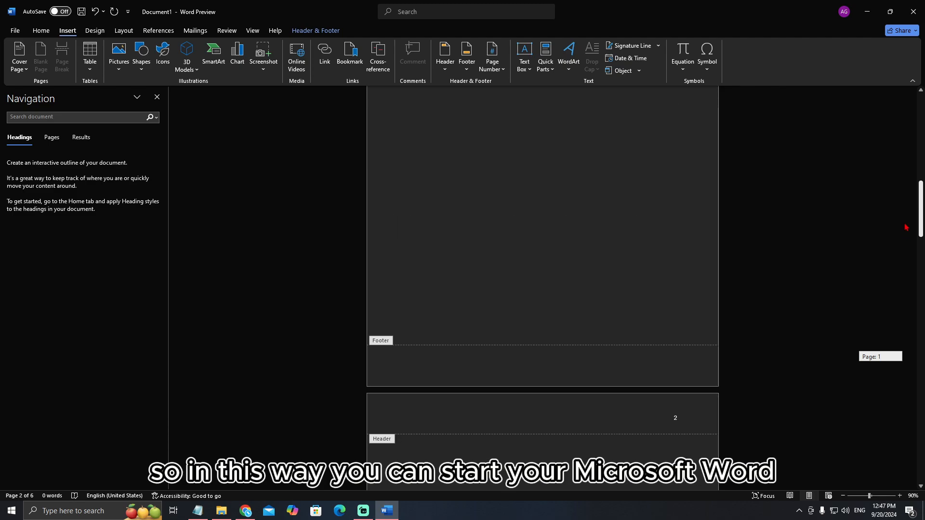
scroll("down", 3)
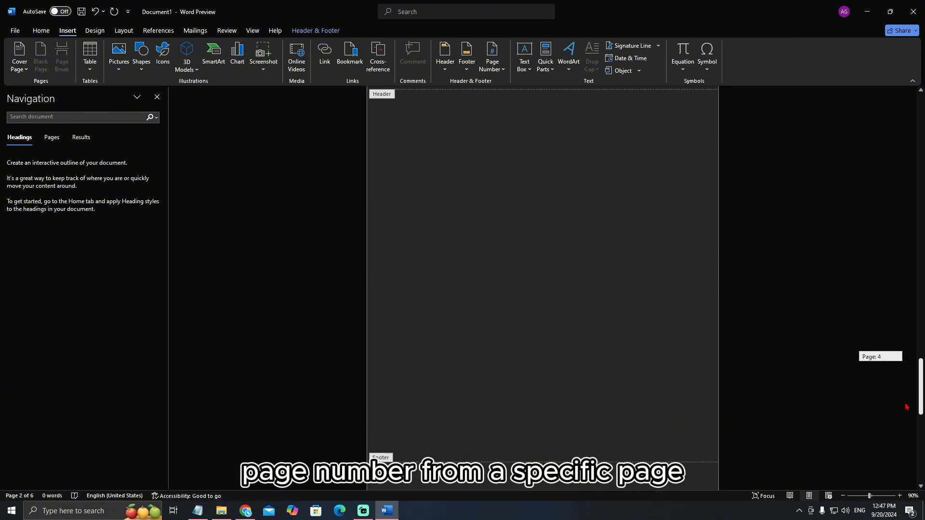
scroll("down", 3)
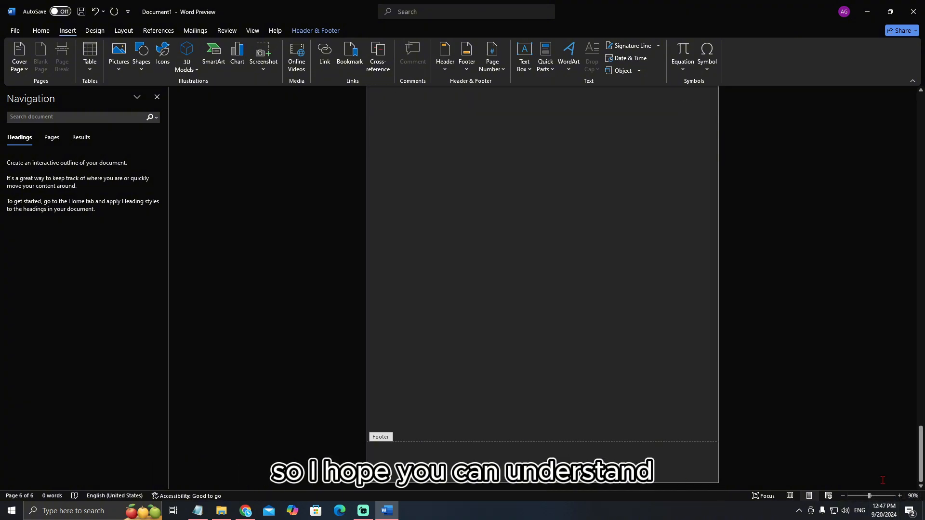